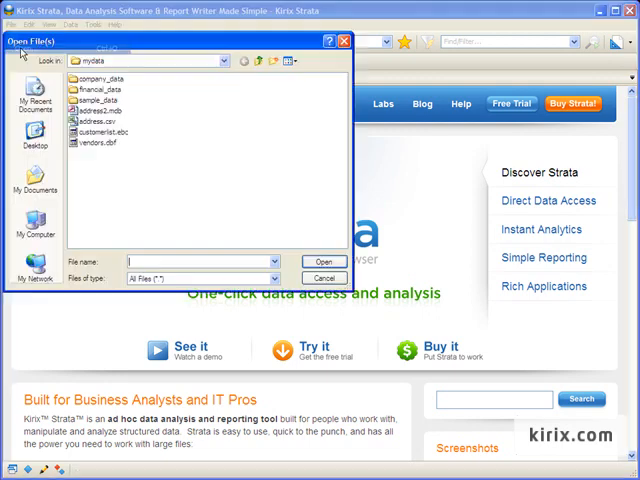
# Step: Open customerlist.ebc from the mydata folder
pyautogui.click(102, 133)
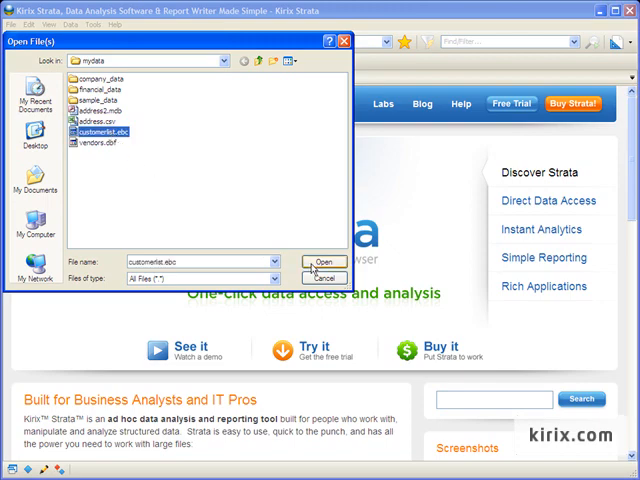
pyautogui.click(310, 261)
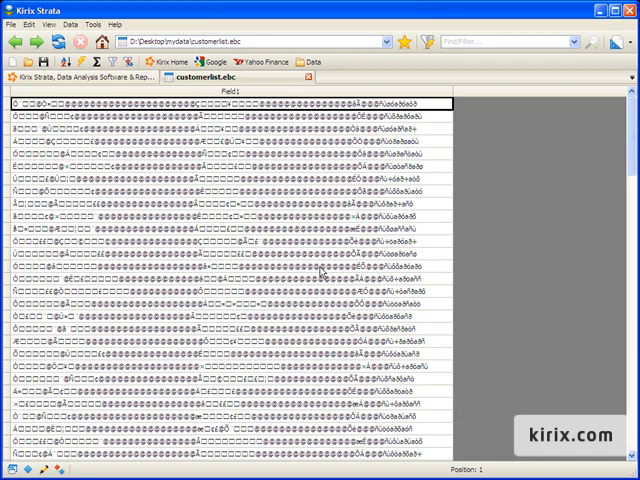
pyautogui.moveTo(525, 131)
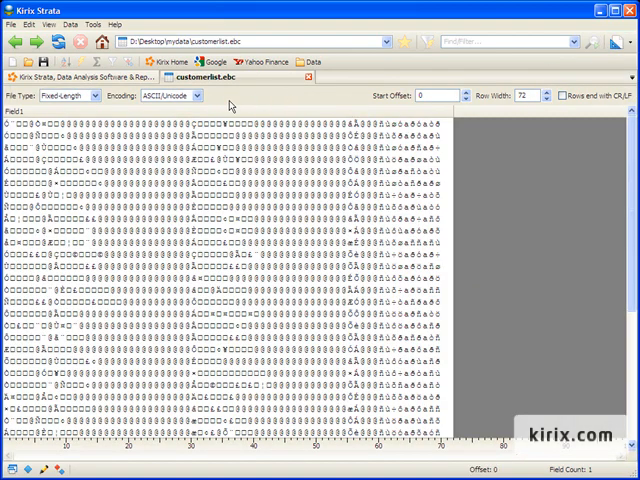
# Step: Change the character encoding used to decode the 72-character fixed-length records
pyautogui.click(175, 95)
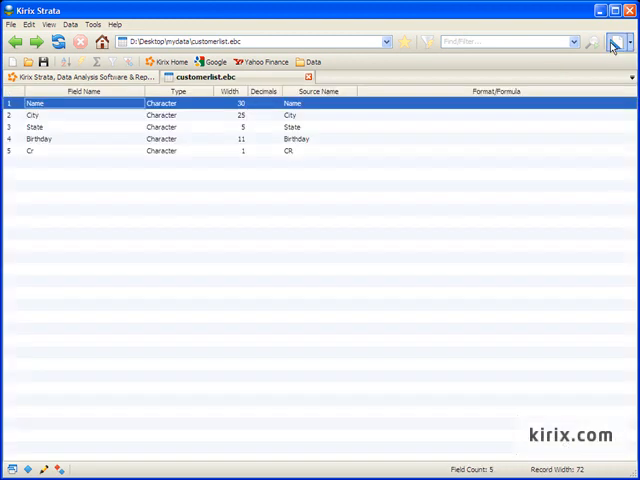
pyautogui.moveTo(375, 110)
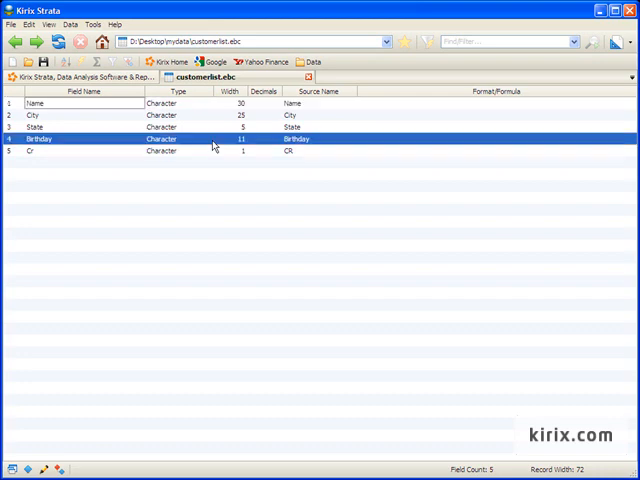
# Step: Change the Birthday field's type to Date and confirm saving the structure
pyautogui.doubleClick(160, 139)
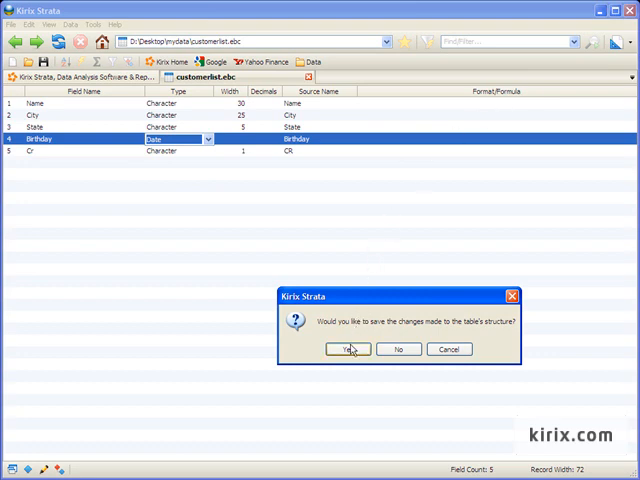
pyautogui.click(347, 349)
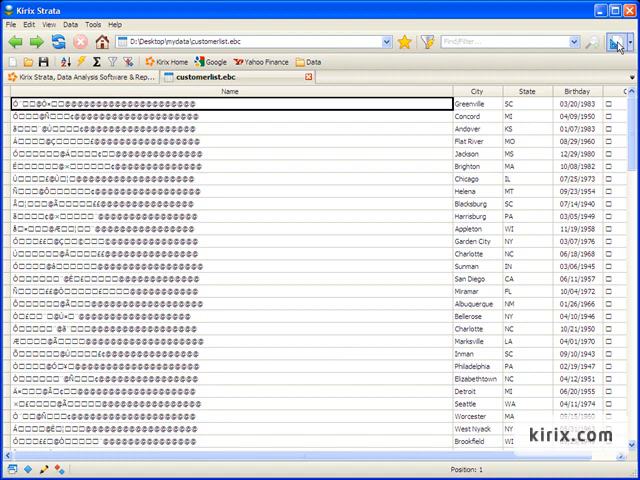
# Step: Switch to the structure view to fix the Name field's encoding
pyautogui.click(208, 94)
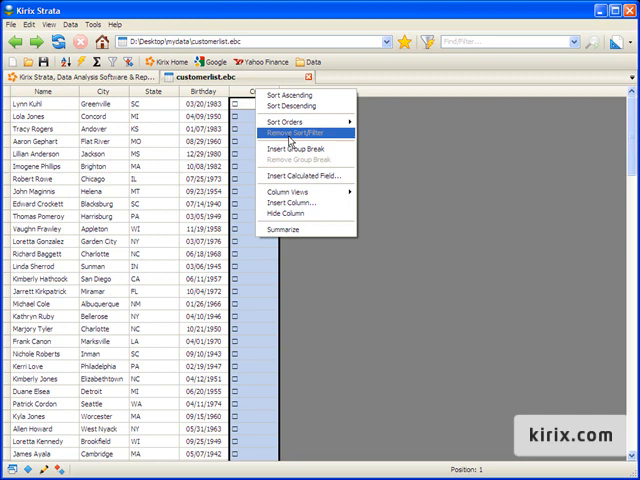
# Step: Hide the Cr column and filter the State column to MA
pyautogui.click(299, 130)
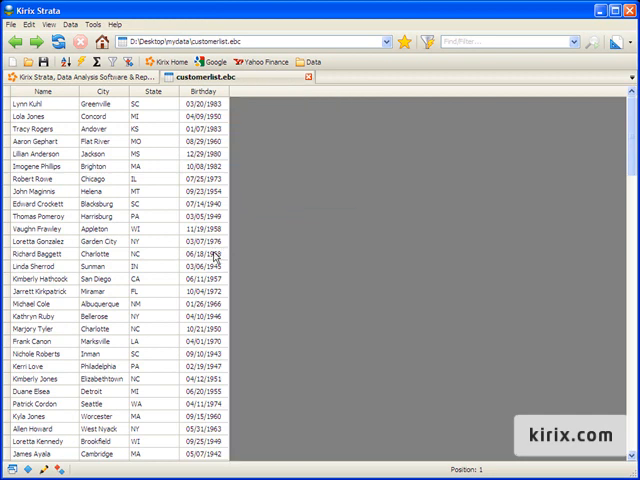
pyautogui.rightClick(181, 265)
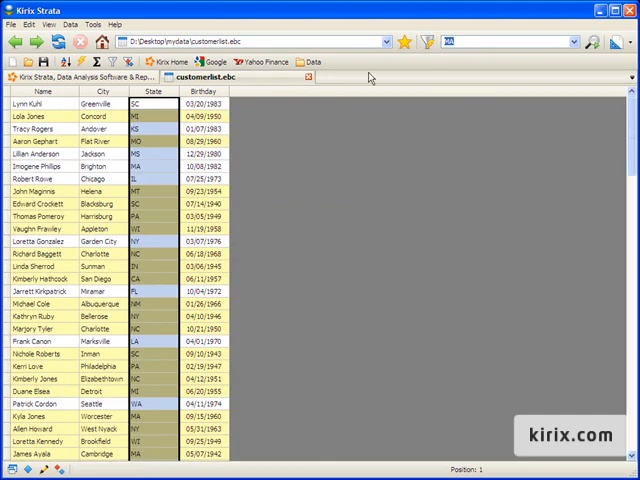
pyautogui.click(12, 24)
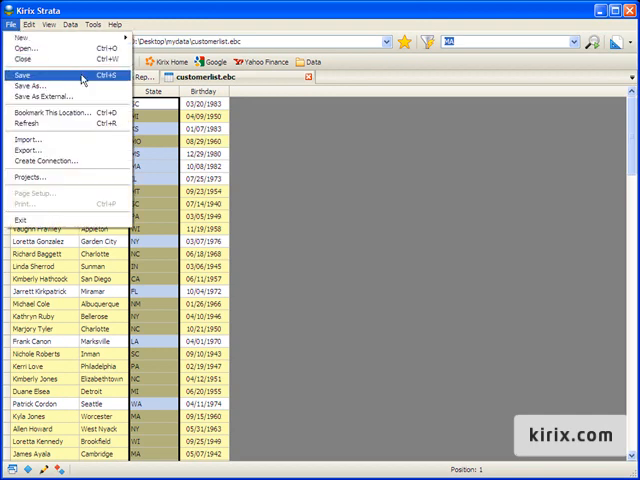
pyautogui.moveTo(85, 100)
pyautogui.write('m')
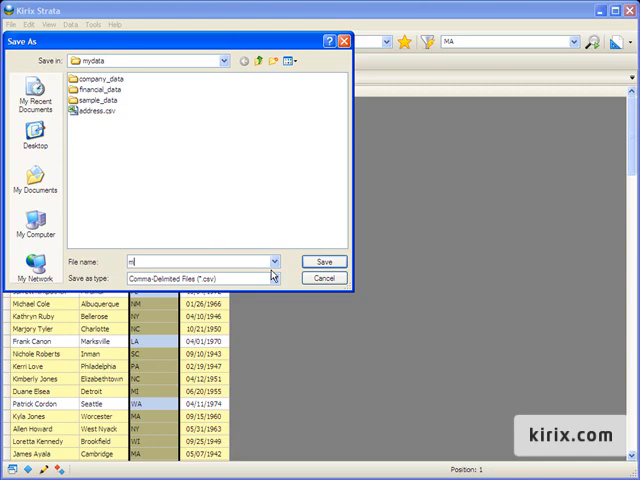
# Step: Set the save format to Microsoft Excel Files (*.xls)
pyautogui.click(273, 277)
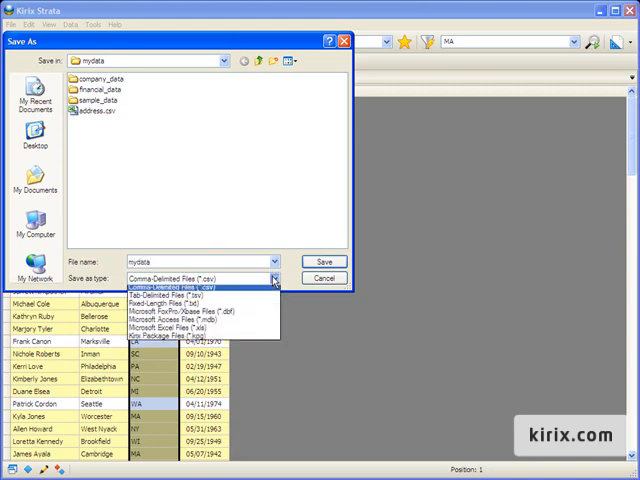
pyautogui.click(175, 338)
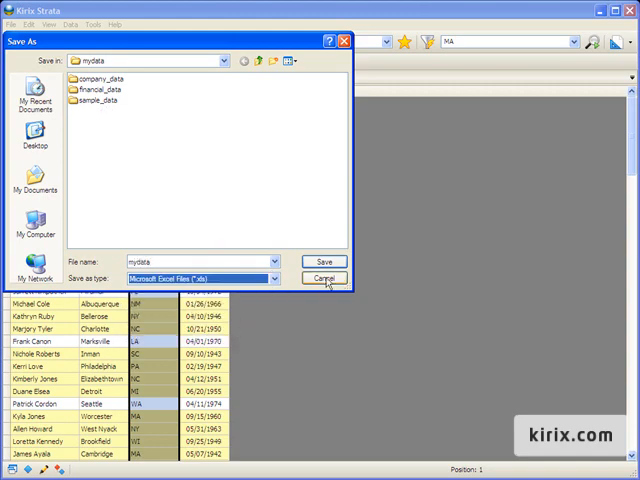